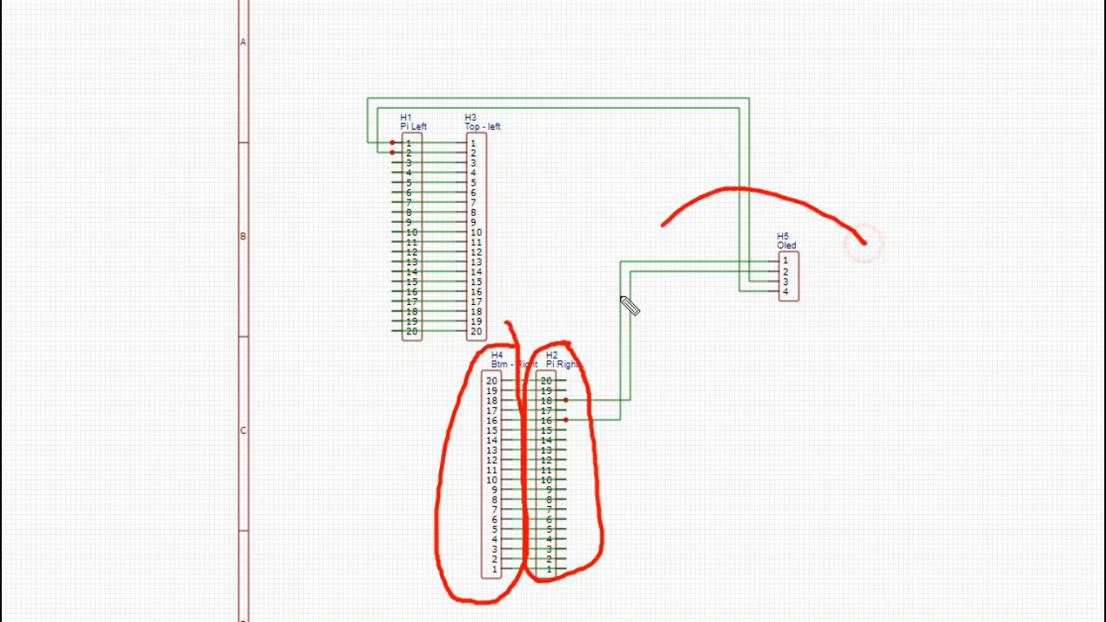
Step: Run oled-3.py on the Pico, producing an OSError 5 traceback from ssd1306.py
left_click_drag(666, 225, 864, 242)
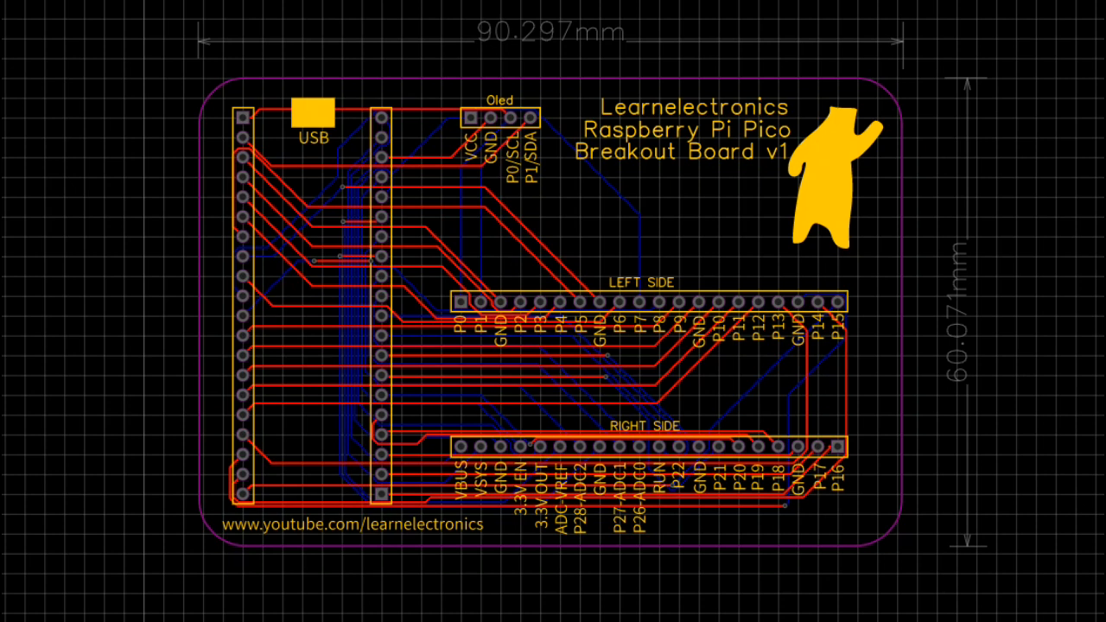
mouse_move(484, 42)
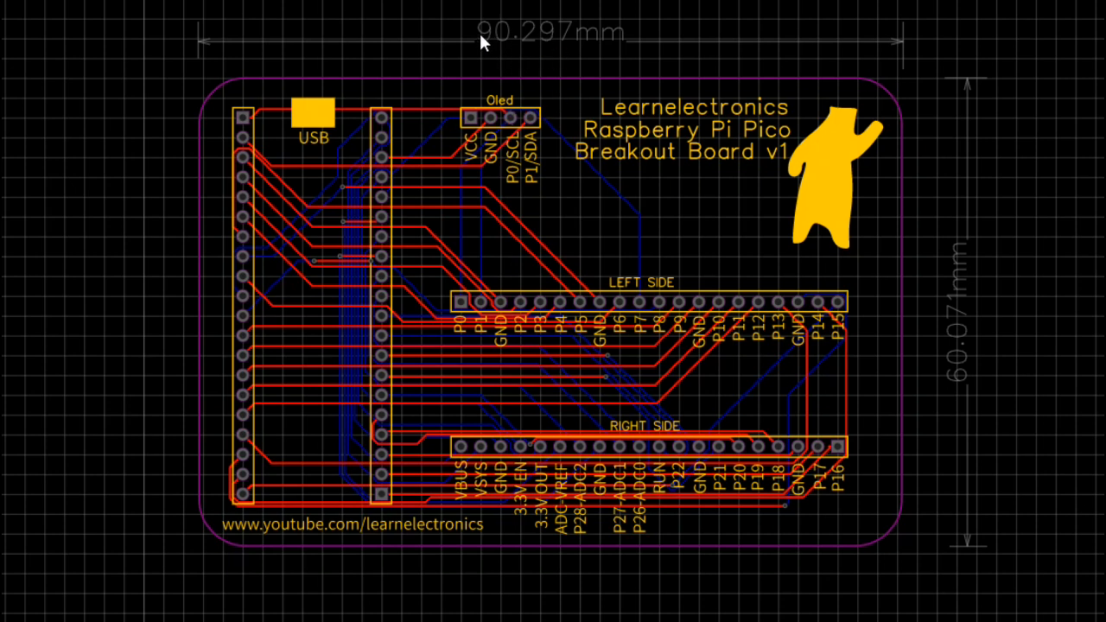
mouse_move(514, 48)
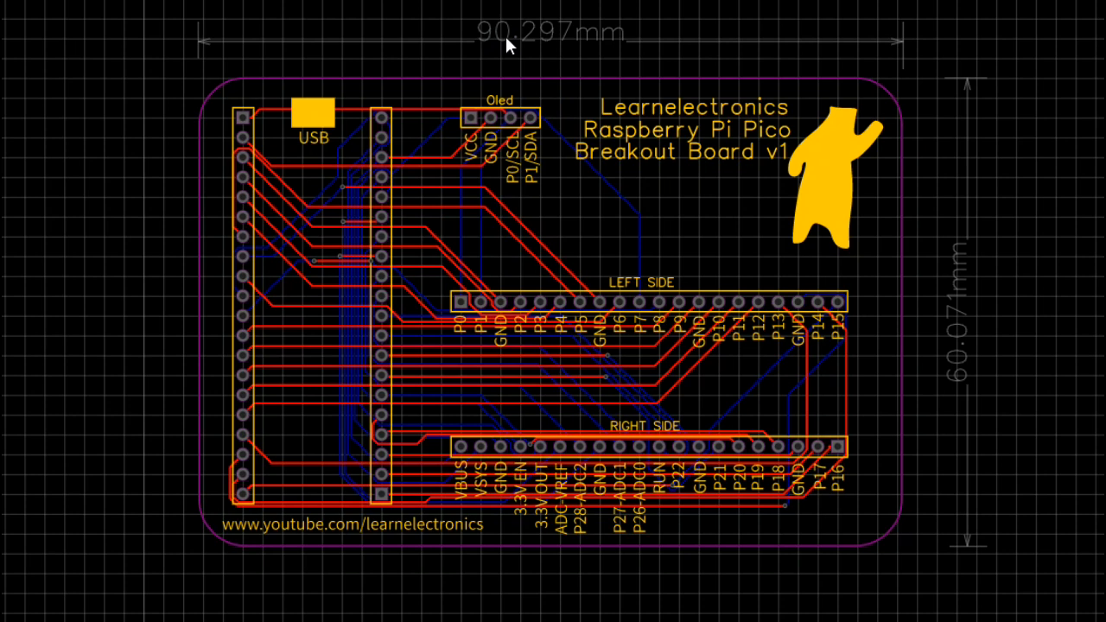
mouse_move(986, 314)
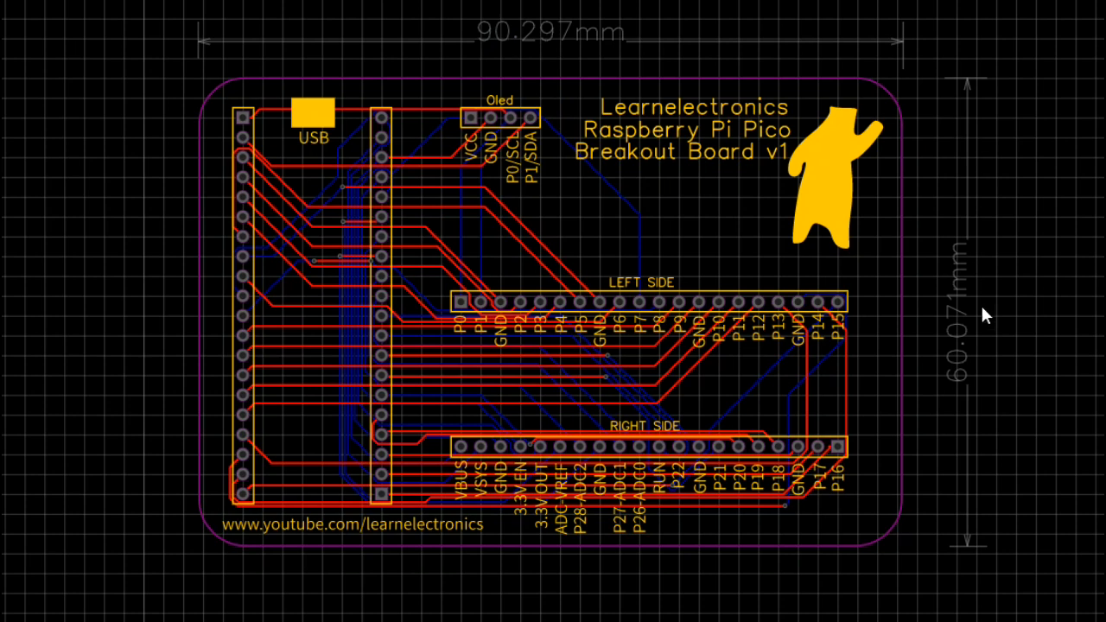
mouse_move(985, 335)
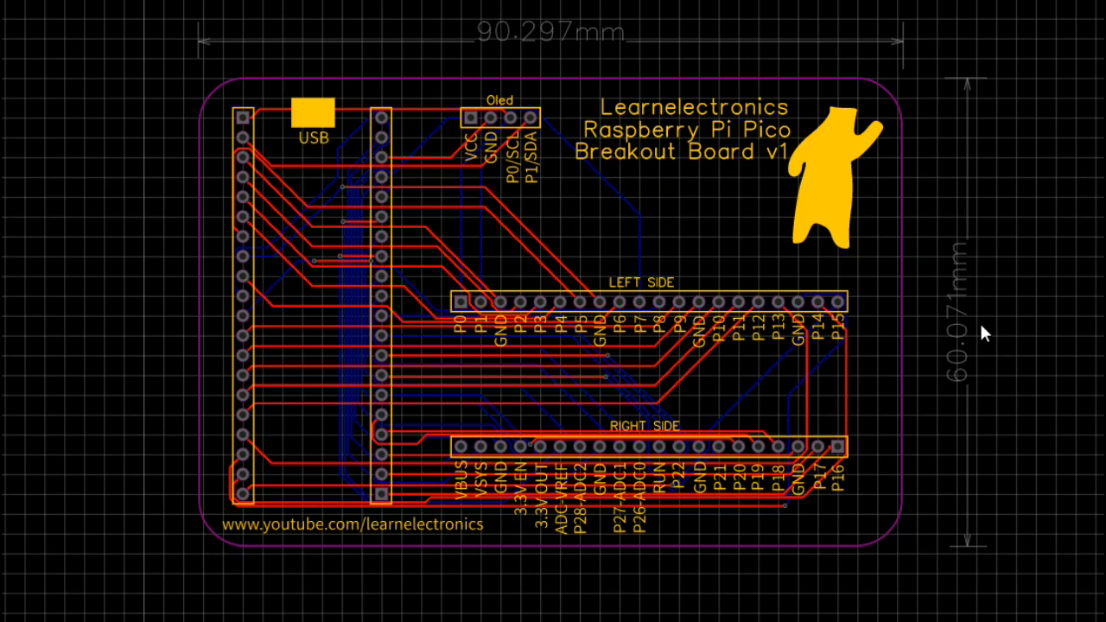
mouse_move(455, 399)
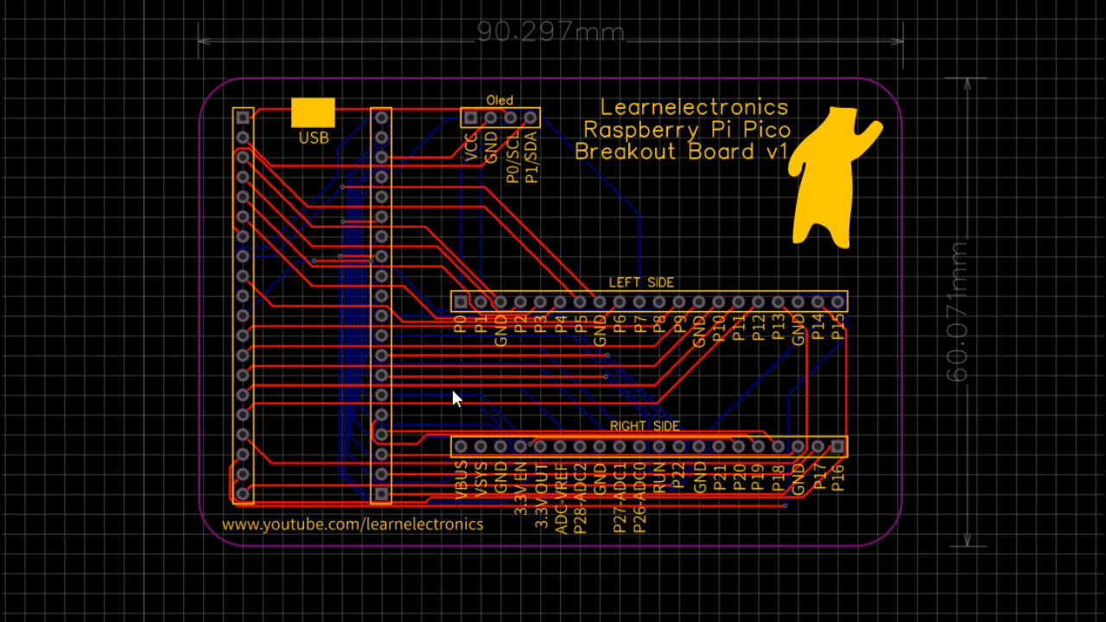
mouse_move(438, 298)
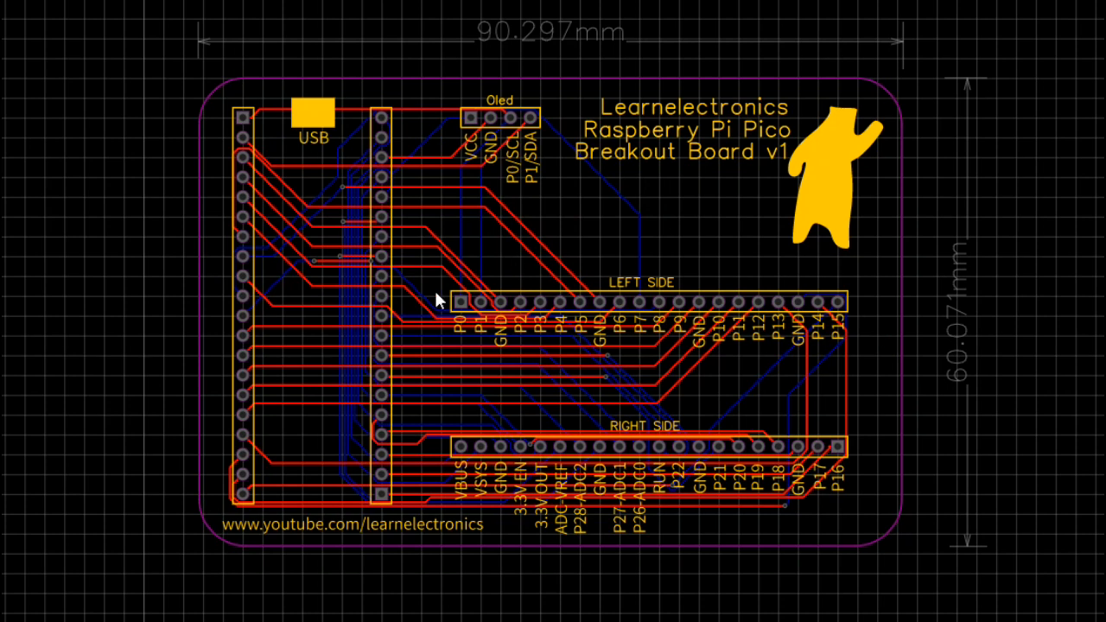
mouse_move(858, 295)
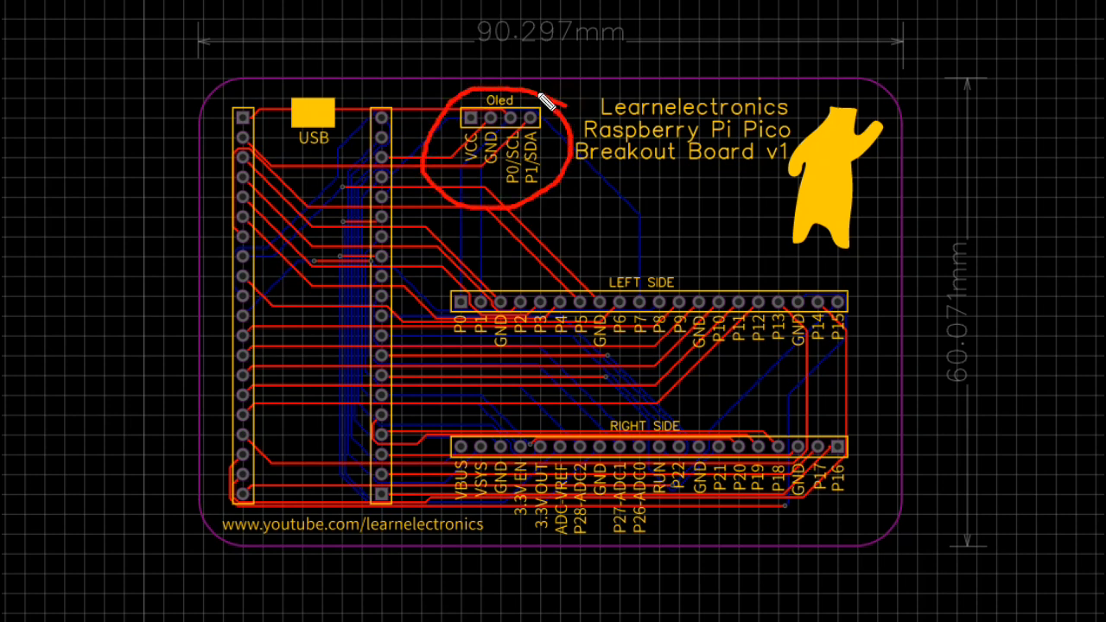
mouse_move(499, 229)
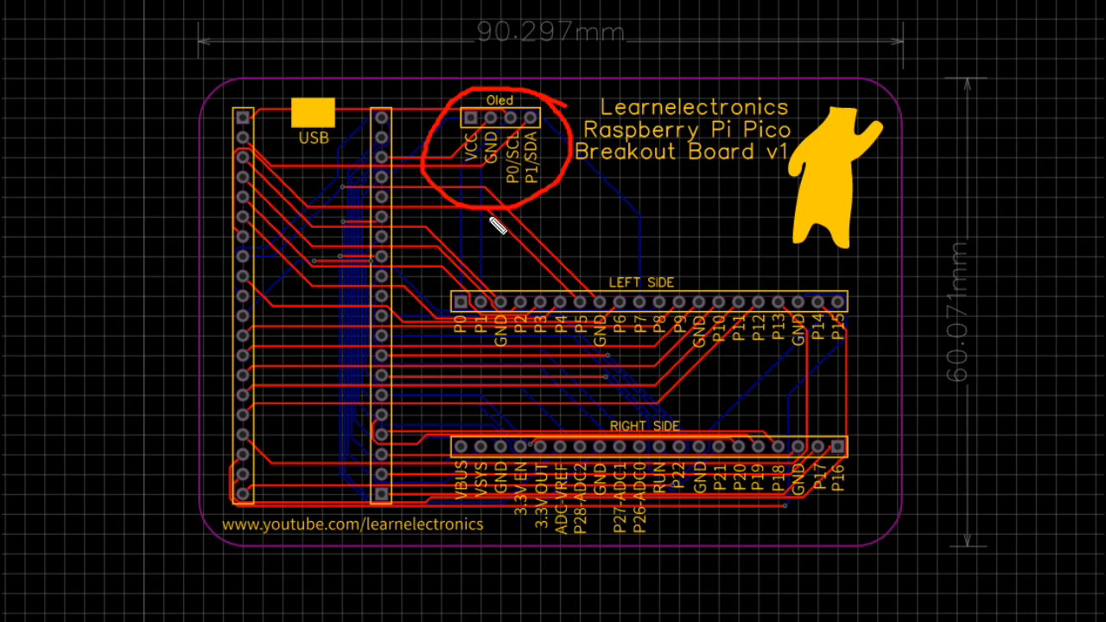
left_click_drag(497, 233, 499, 281)
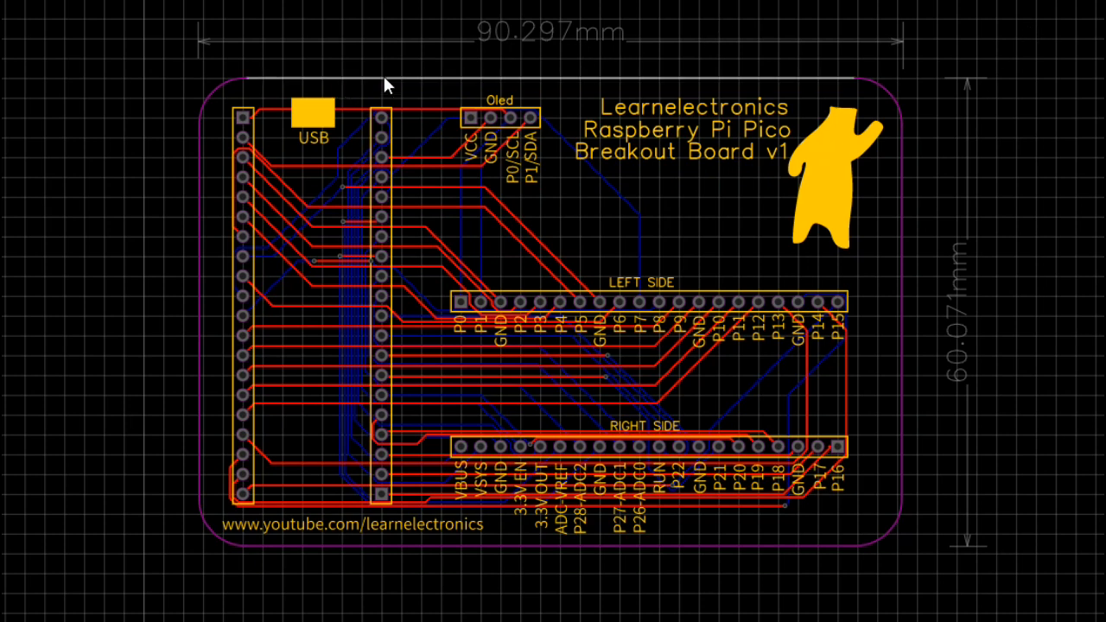
mouse_move(390, 53)
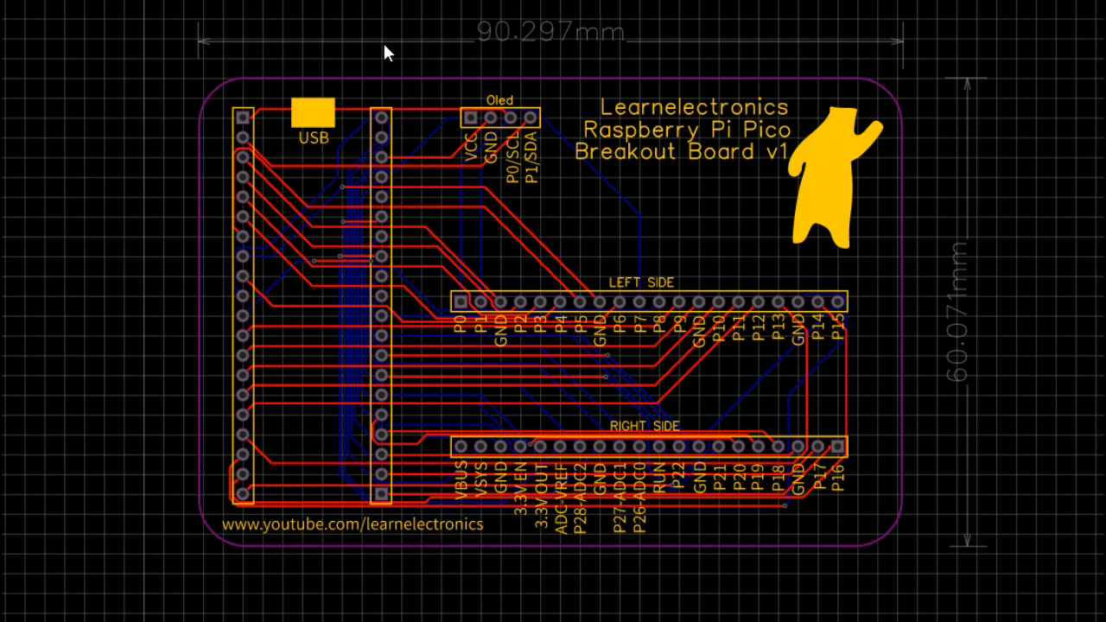
mouse_move(474, 31)
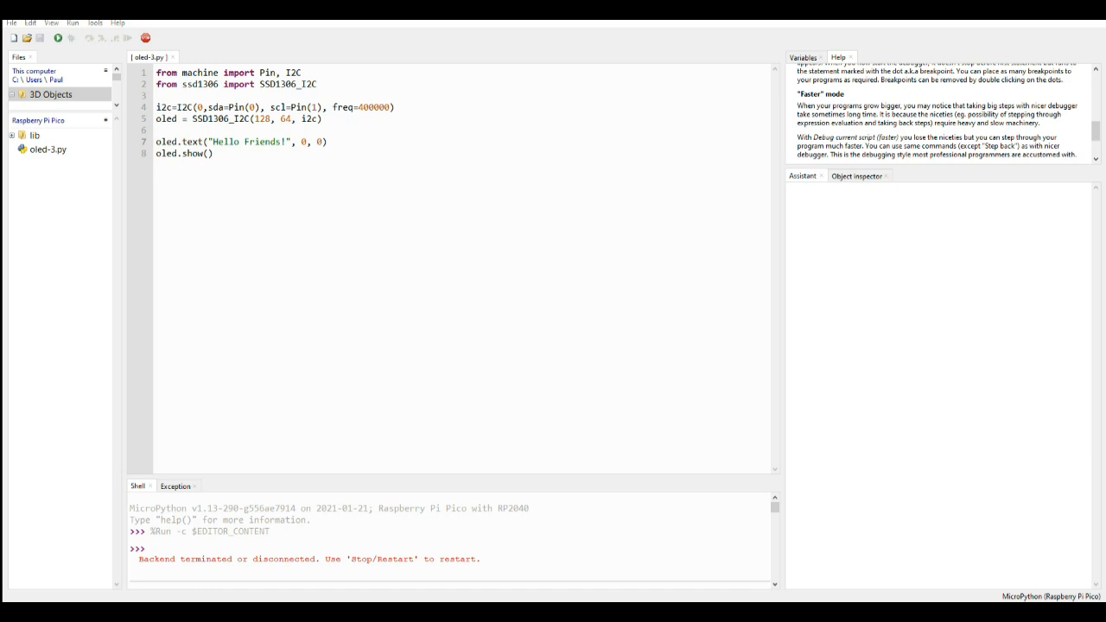
mouse_move(200, 45)
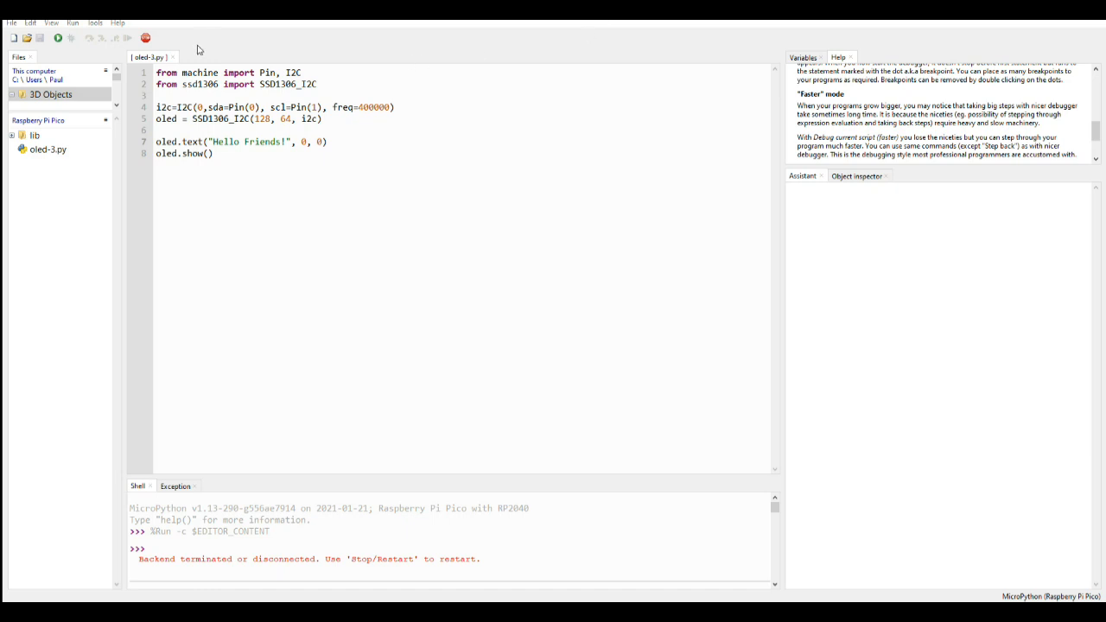
left_click(55, 38)
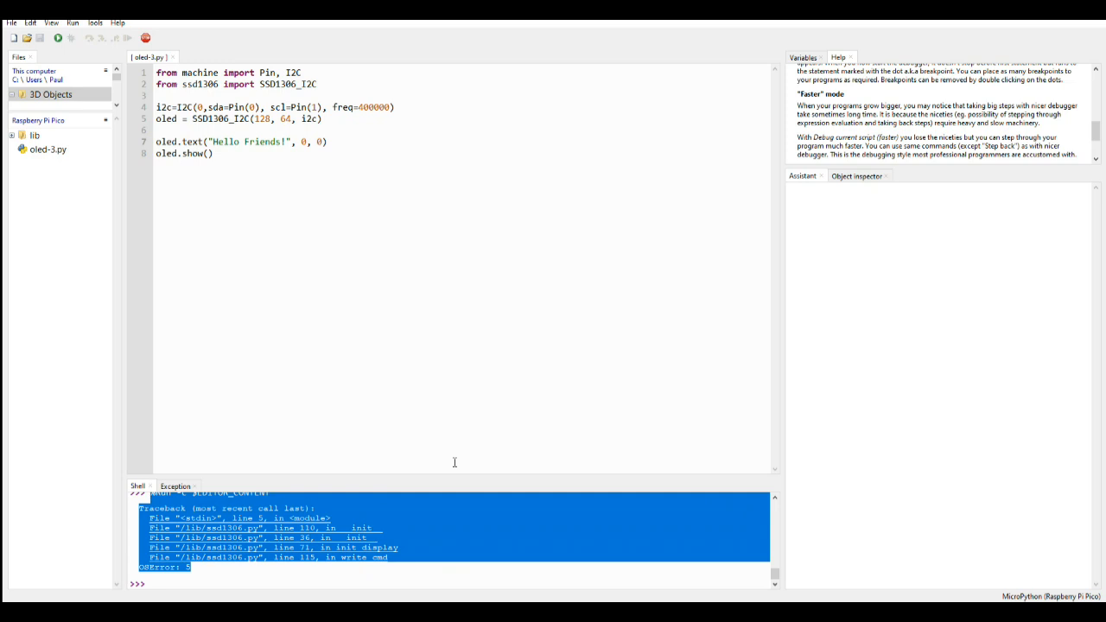
mouse_move(458, 546)
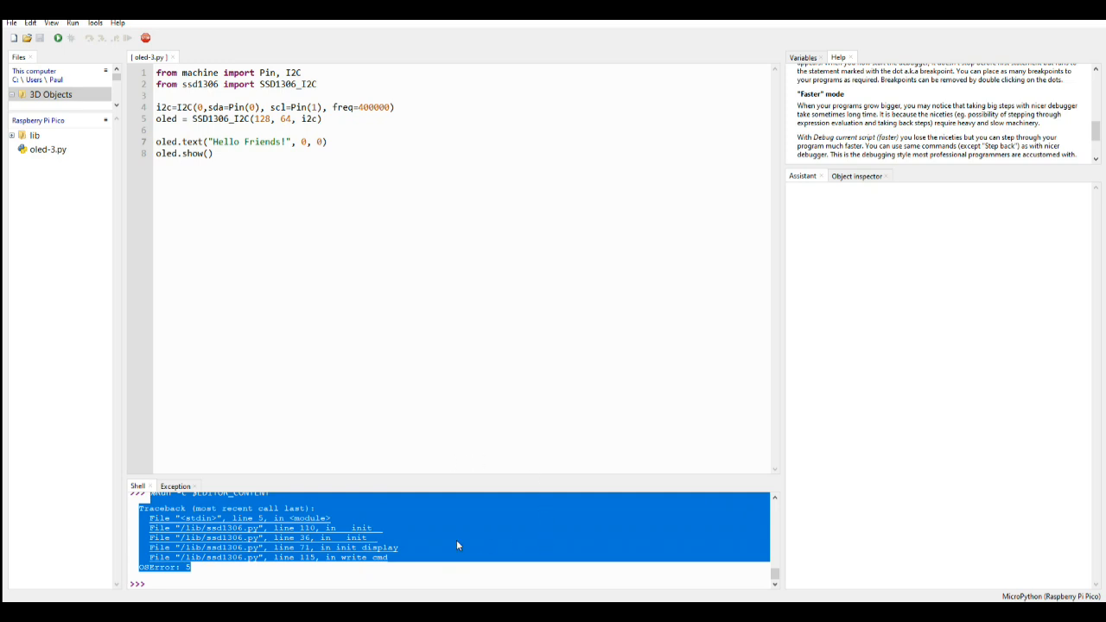
left_click(496, 325)
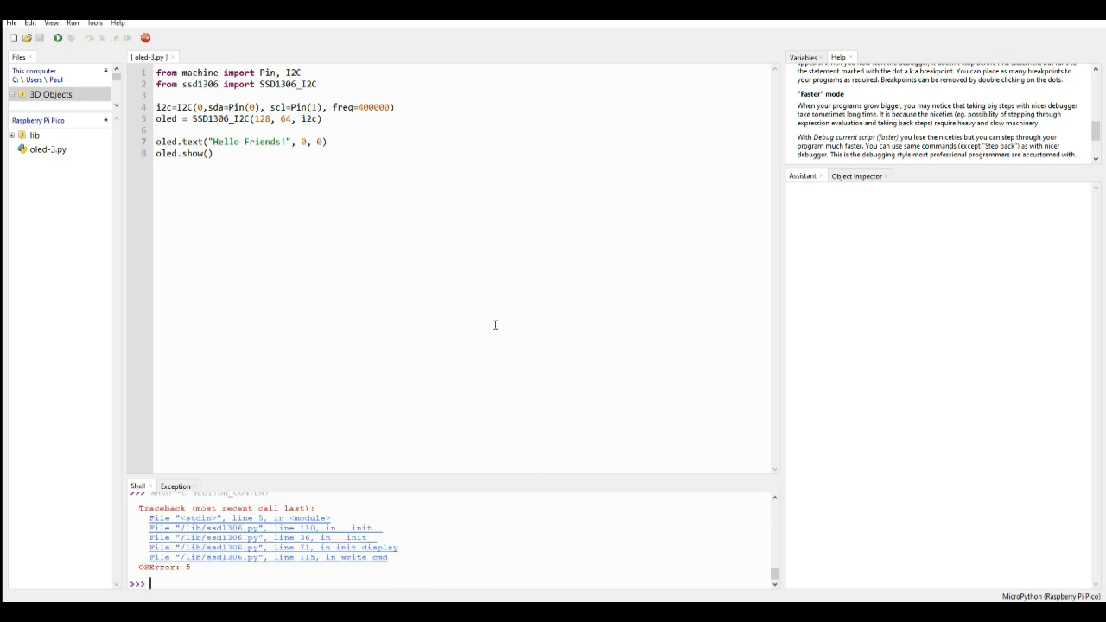